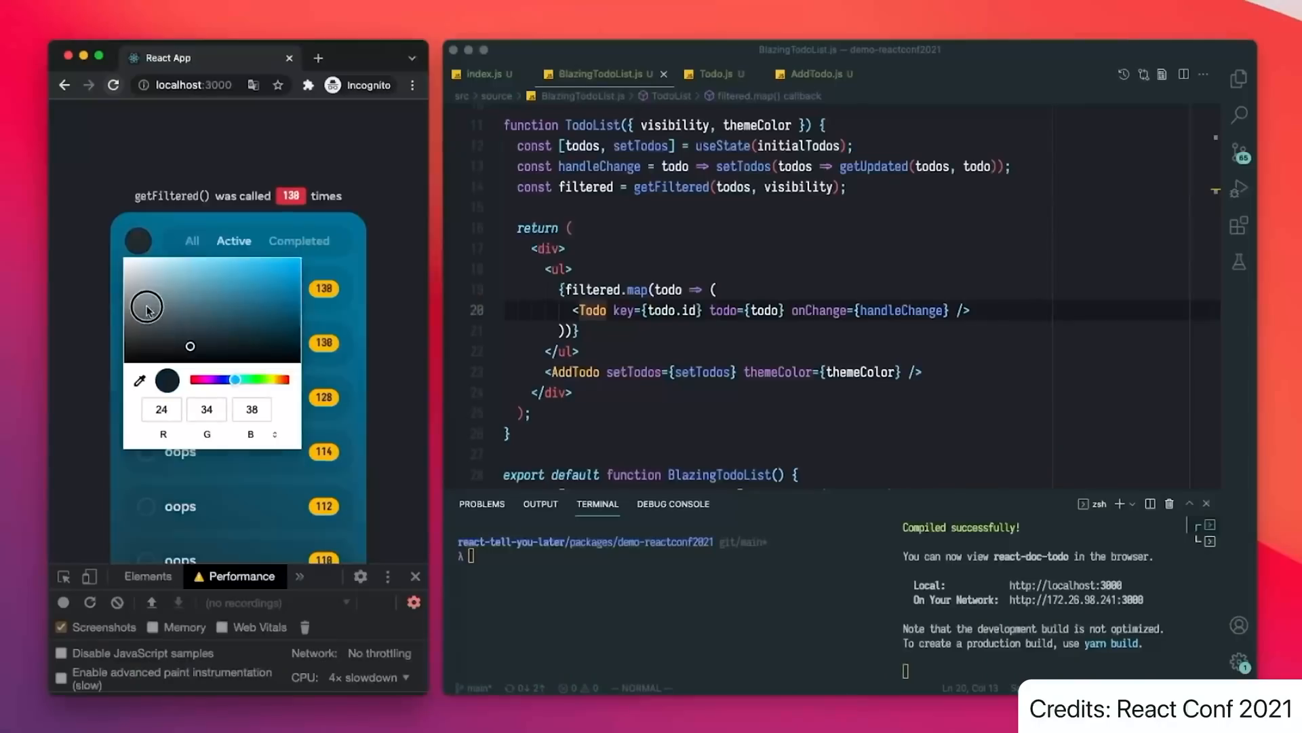
Drag in the colour picker so the todo app theme reads RGB 51, 158, 193.
{"action": "left_click_drag", "start_coordinate": [147, 307], "coordinate": [146, 307]}
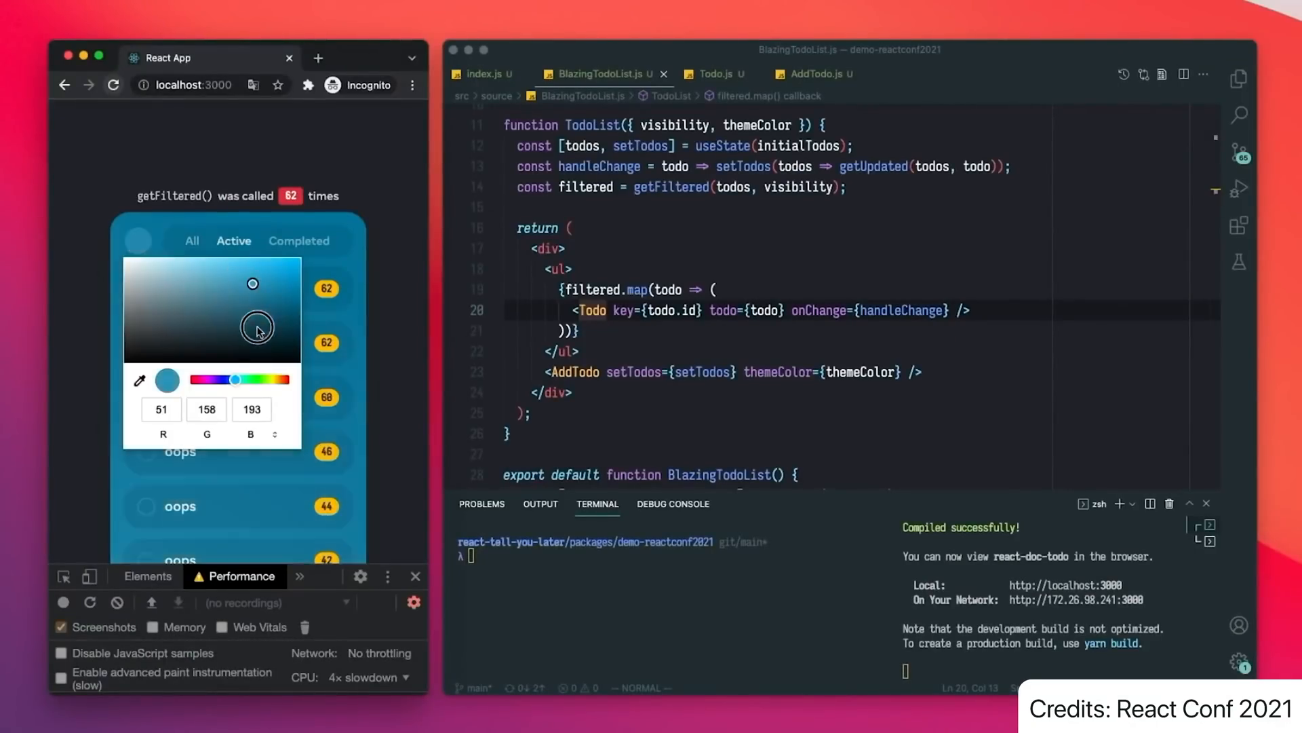
{"action": "left_click_drag", "start_coordinate": [256, 325], "coordinate": [147, 308]}
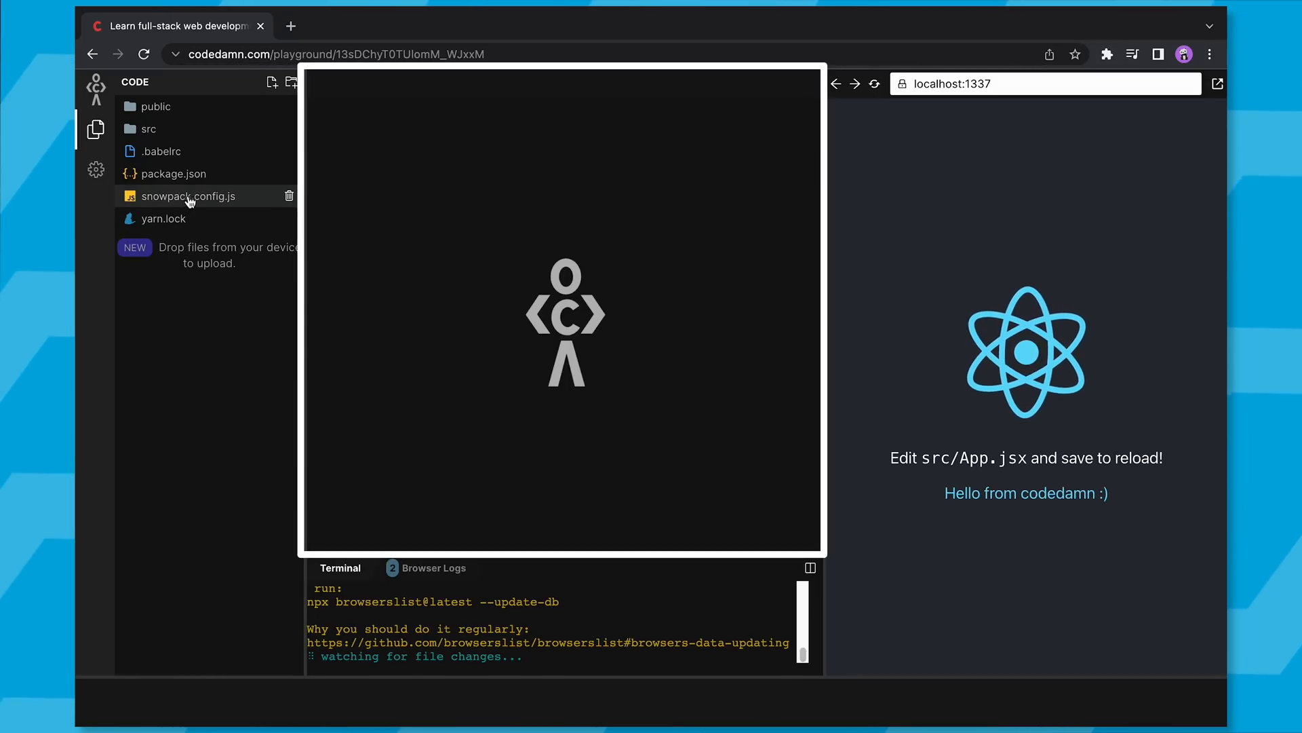
Browse package.json, snowpack.config.js and yarn.lock in the editor one after another.
{"action": "left_click", "coordinate": [175, 174]}
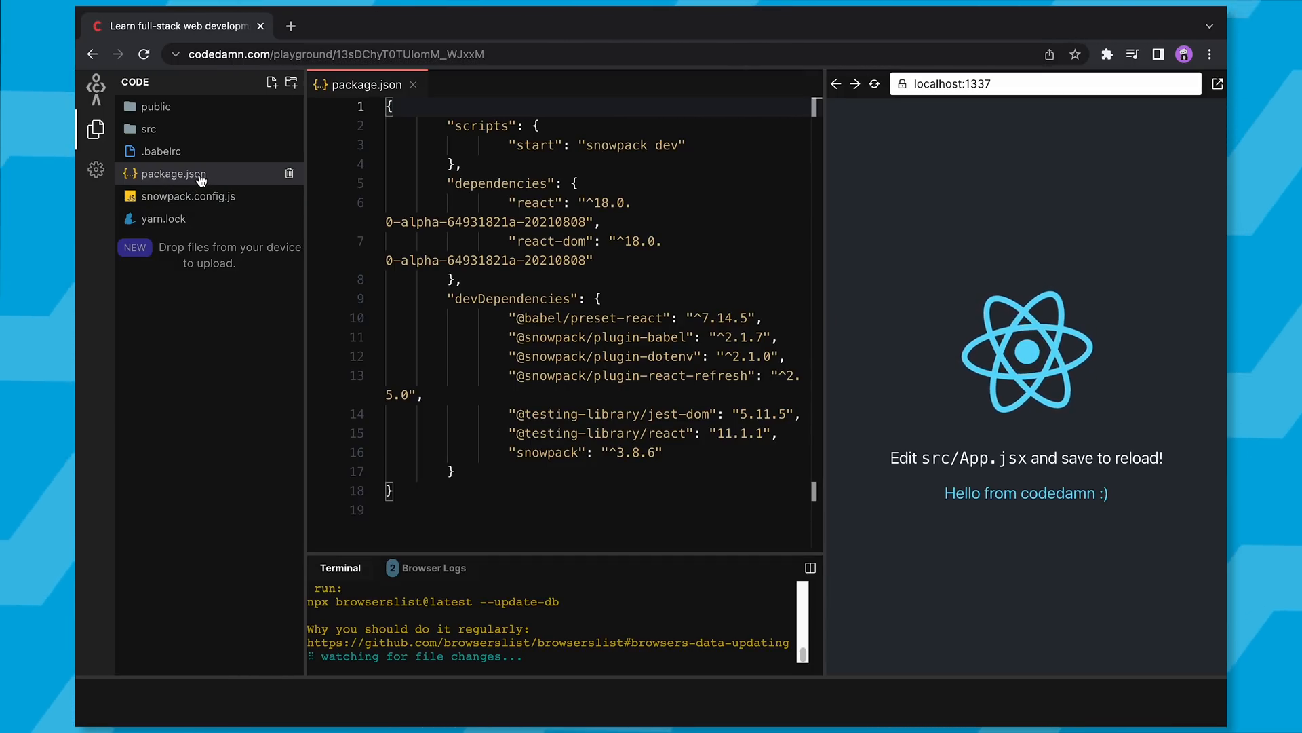
{"action": "left_click", "coordinate": [187, 195]}
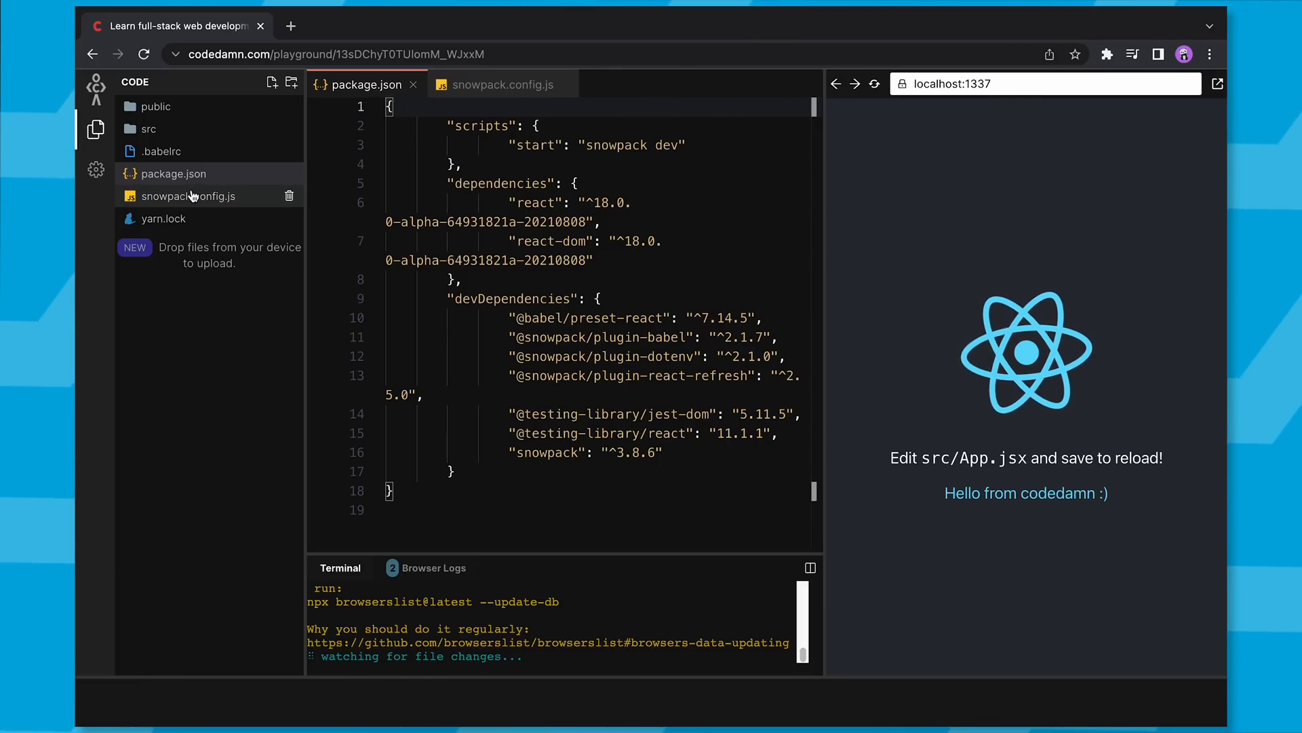
{"action": "left_click", "coordinate": [502, 84]}
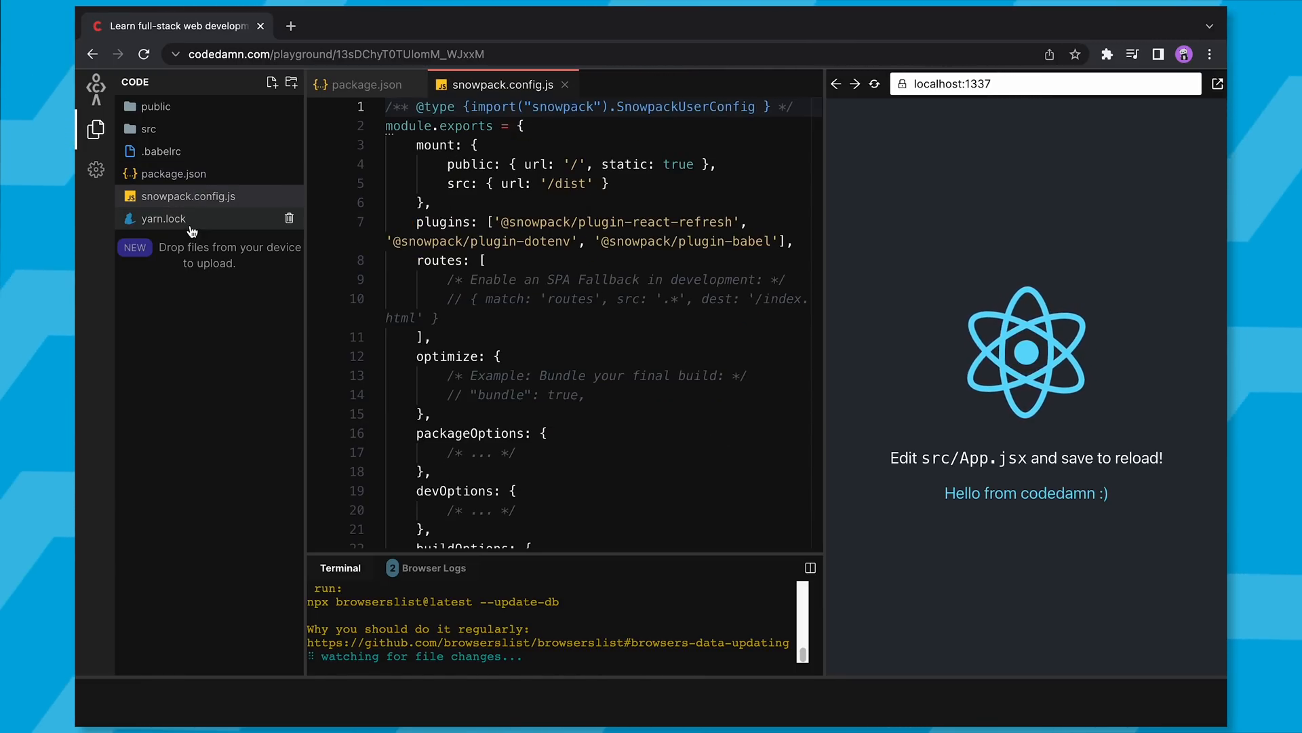
{"action": "left_click", "coordinate": [164, 219]}
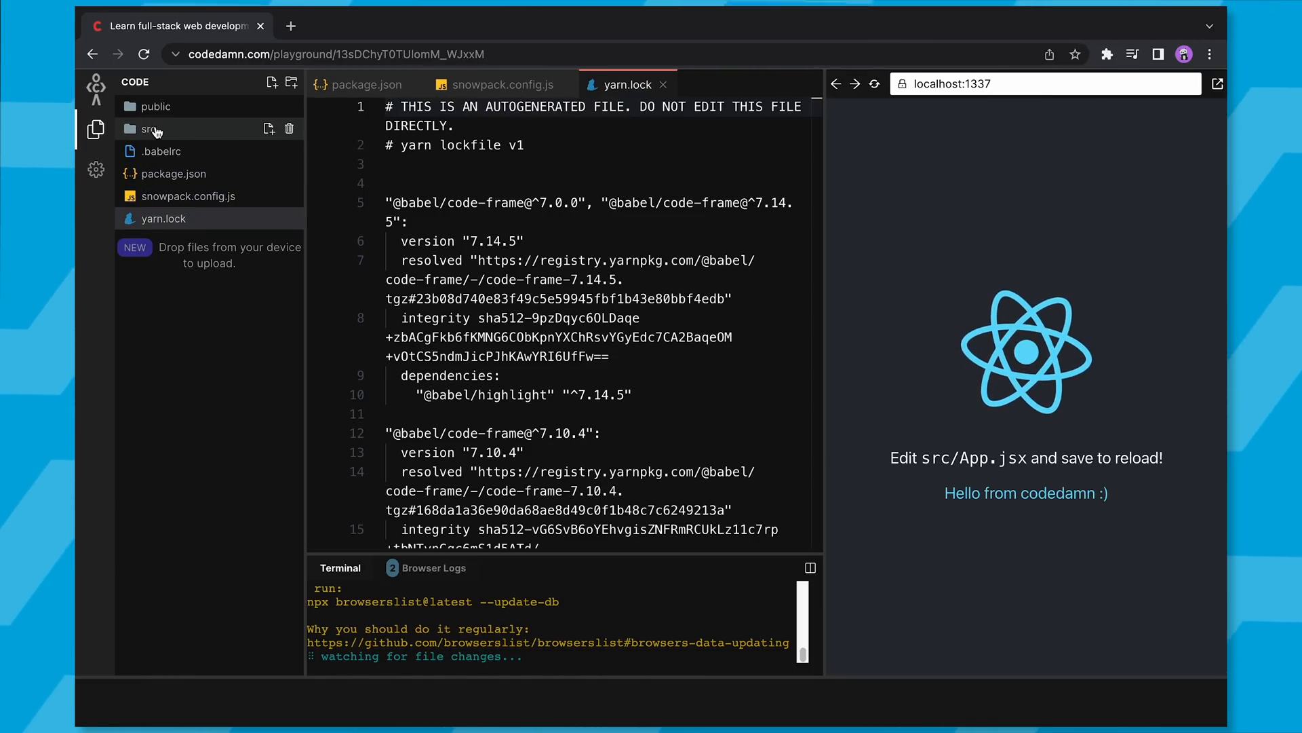
Expand src, peek into public, then switch to the simpler HTML playground project.
{"action": "left_click", "coordinate": [149, 129]}
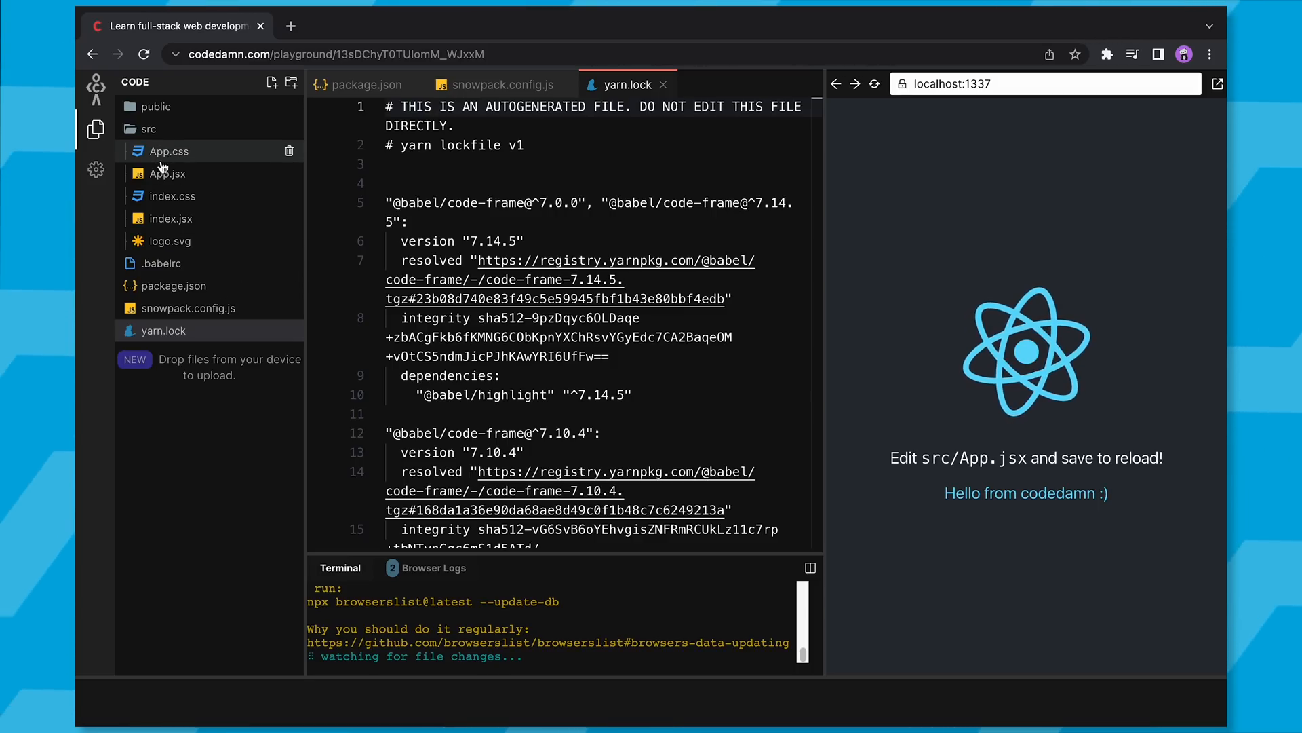
{"action": "mouse_move", "coordinate": [164, 212]}
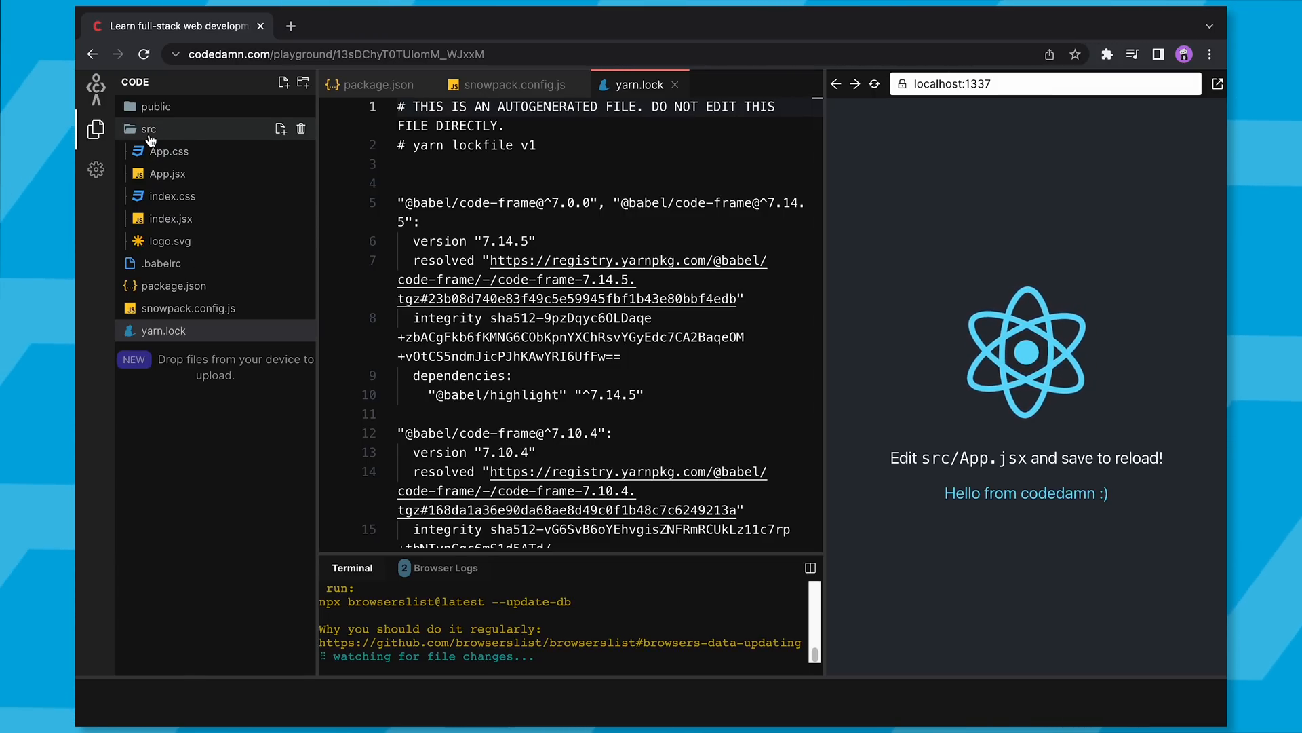
{"action": "left_click", "coordinate": [155, 106]}
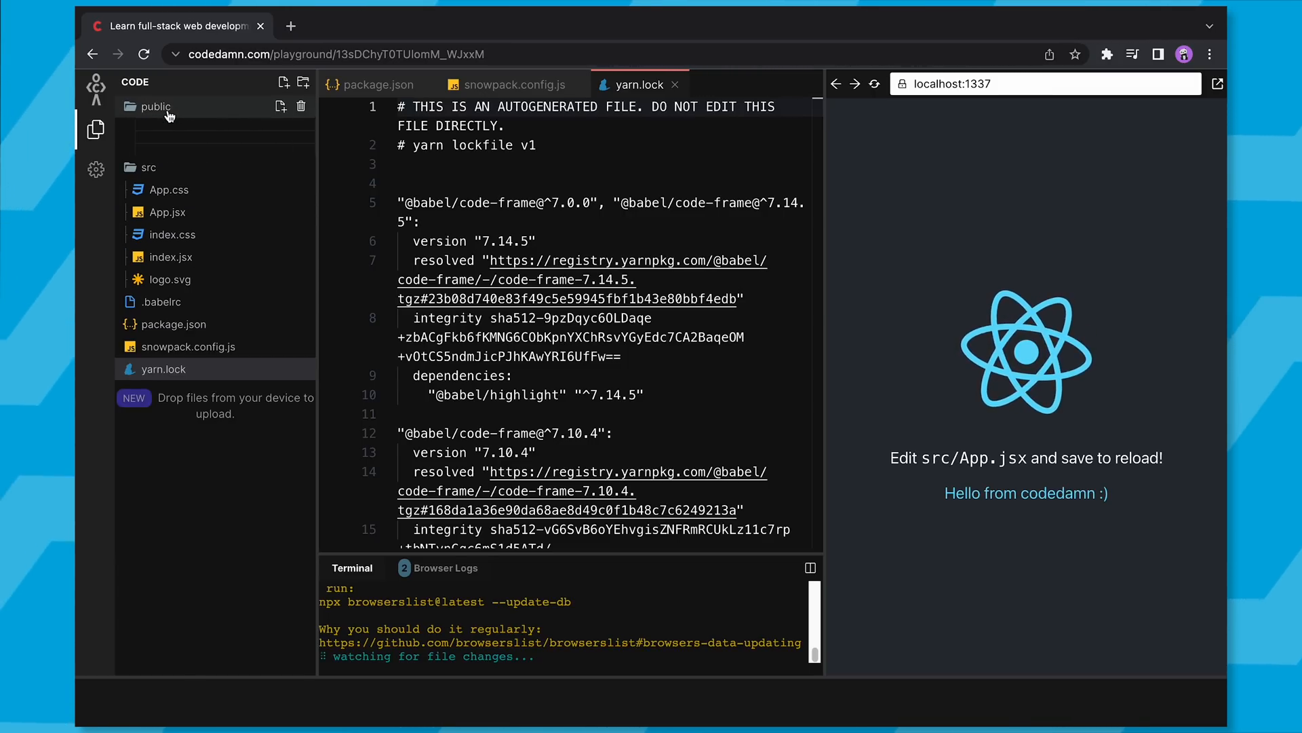
{"action": "left_click", "coordinate": [156, 105]}
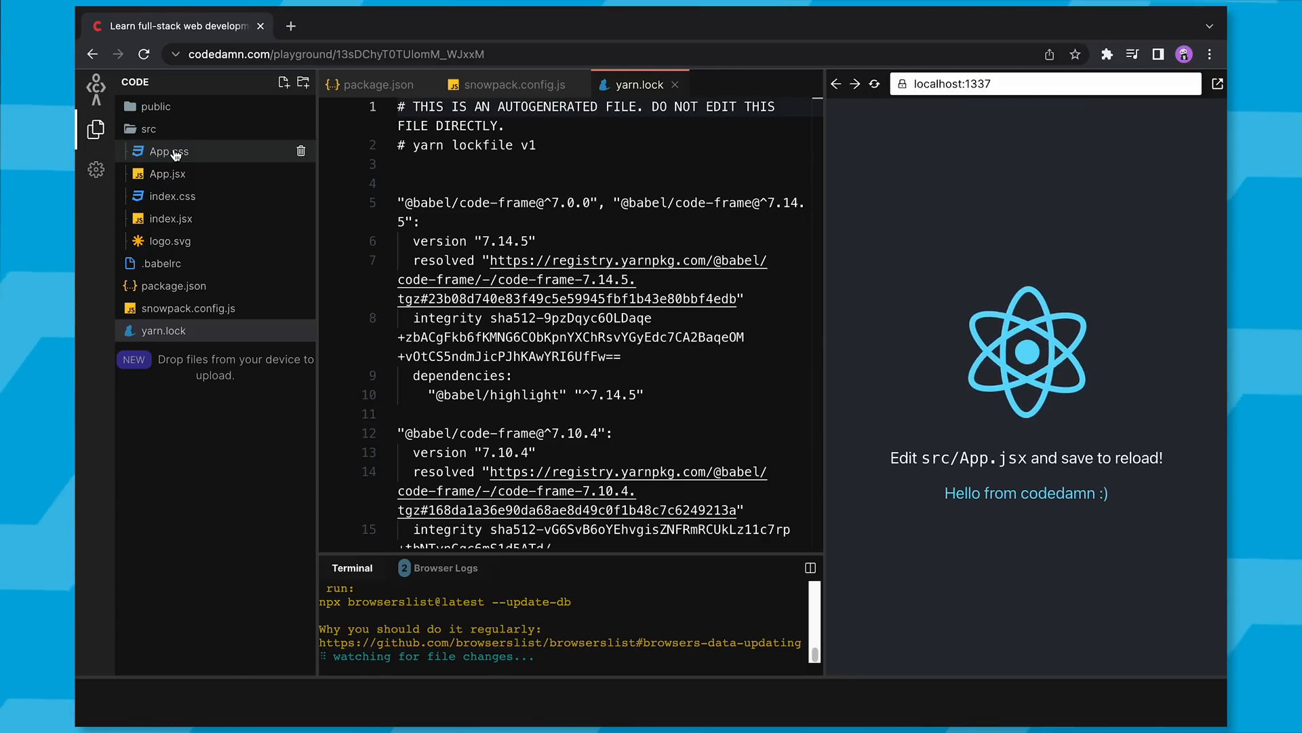
{"action": "left_click", "coordinate": [163, 151]}
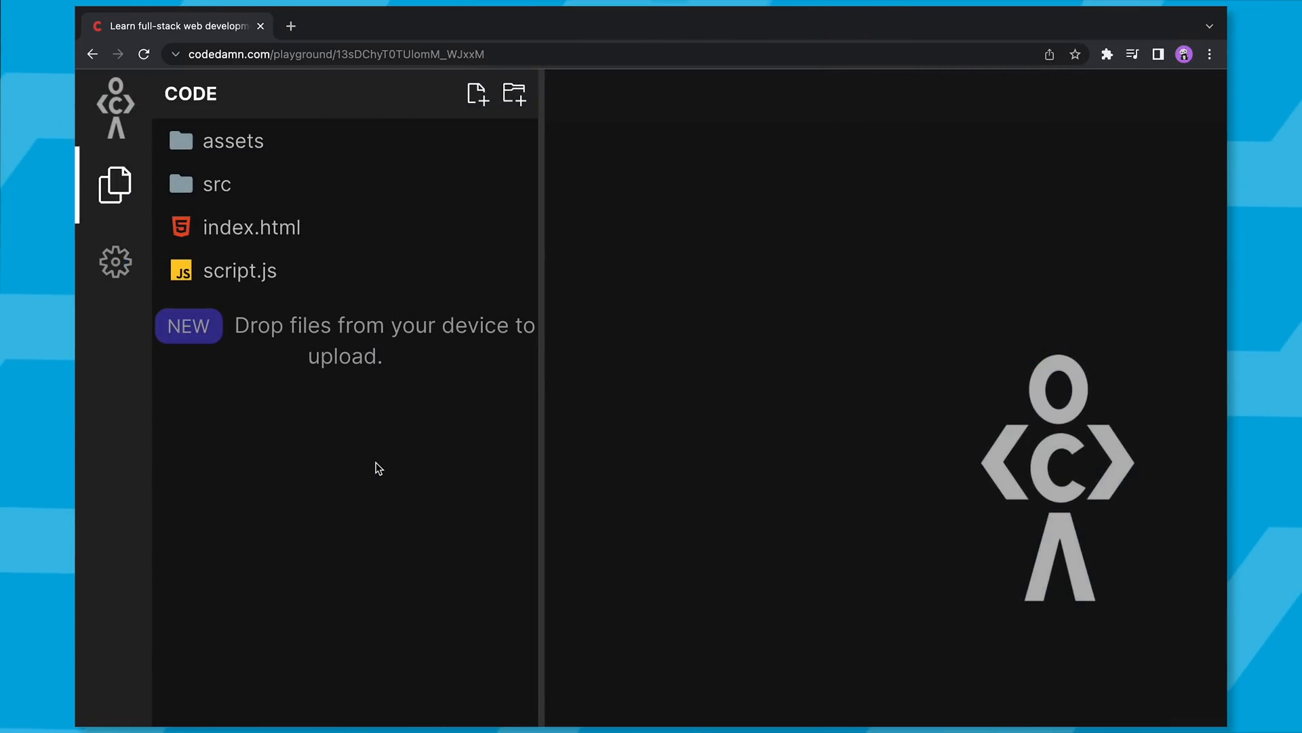
{"action": "mouse_move", "coordinate": [338, 456]}
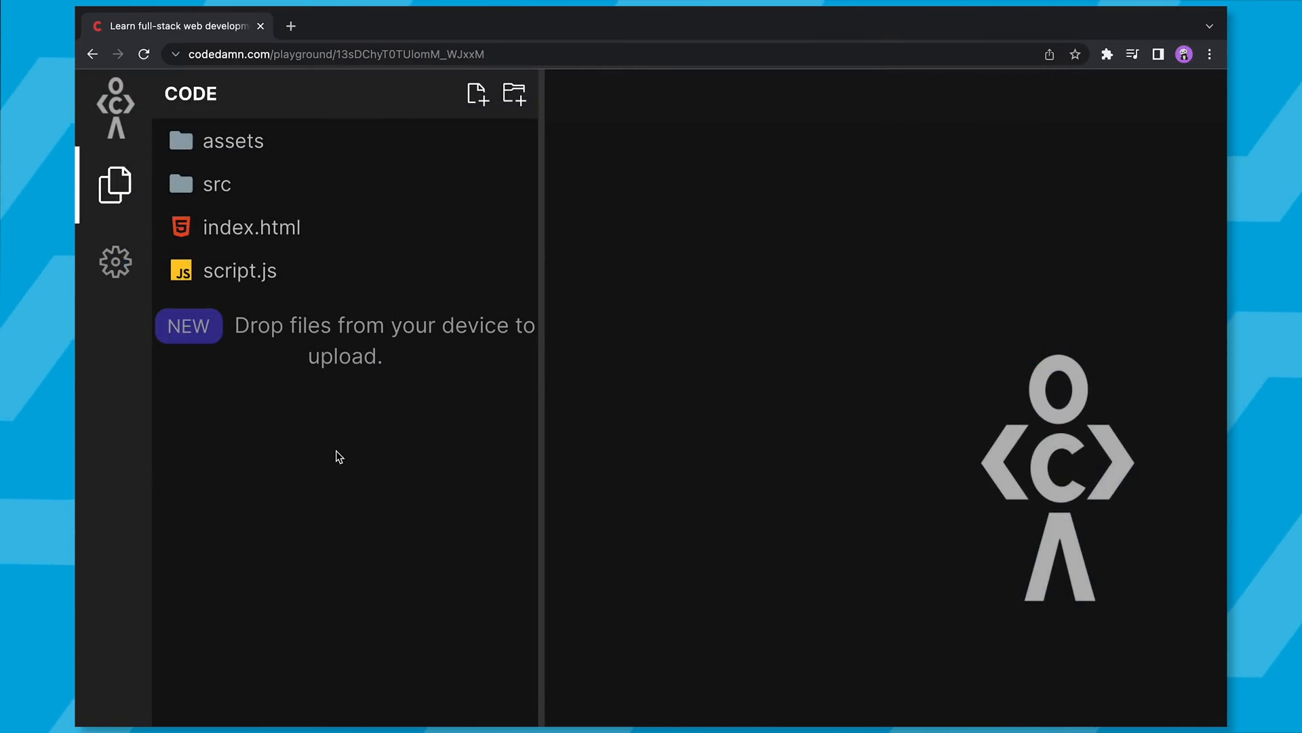
Expand assets to show file.jpg and src to show App.jsx, index.jsx, CSS and logo.svg.
{"action": "left_click", "coordinate": [232, 140]}
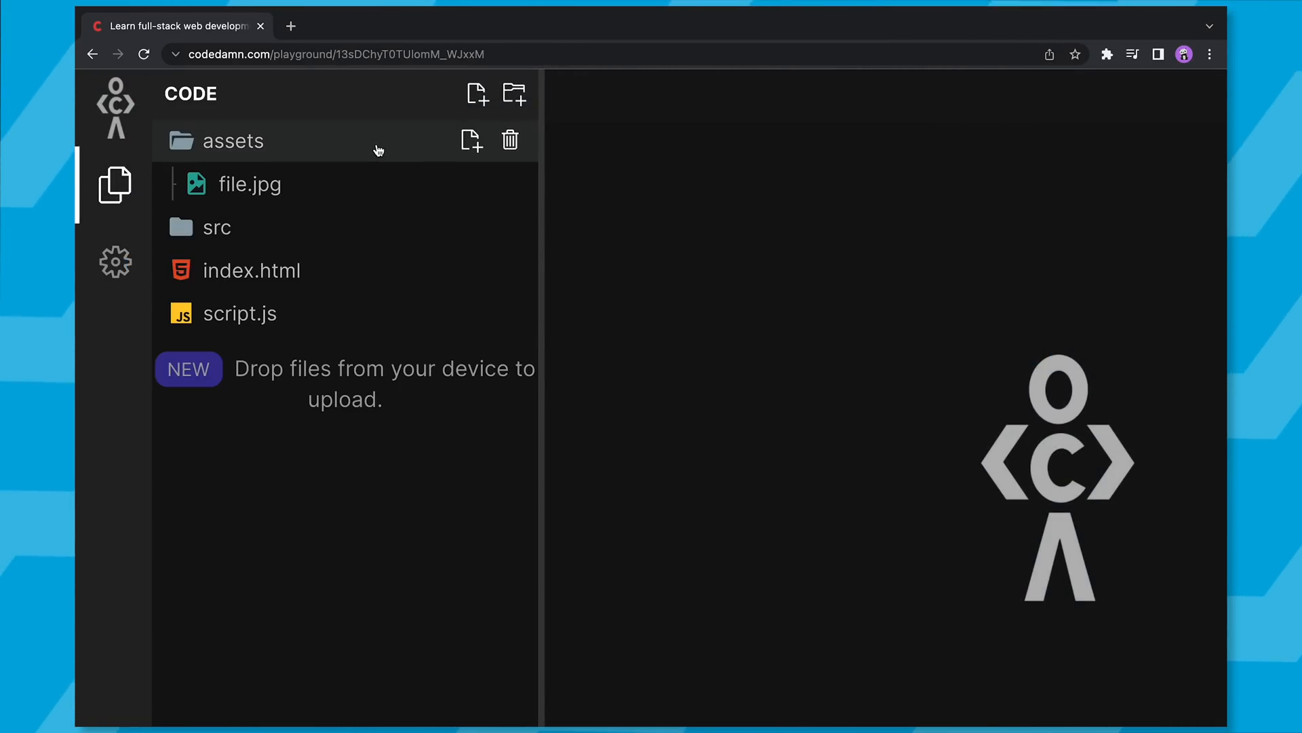
{"action": "mouse_move", "coordinate": [338, 194]}
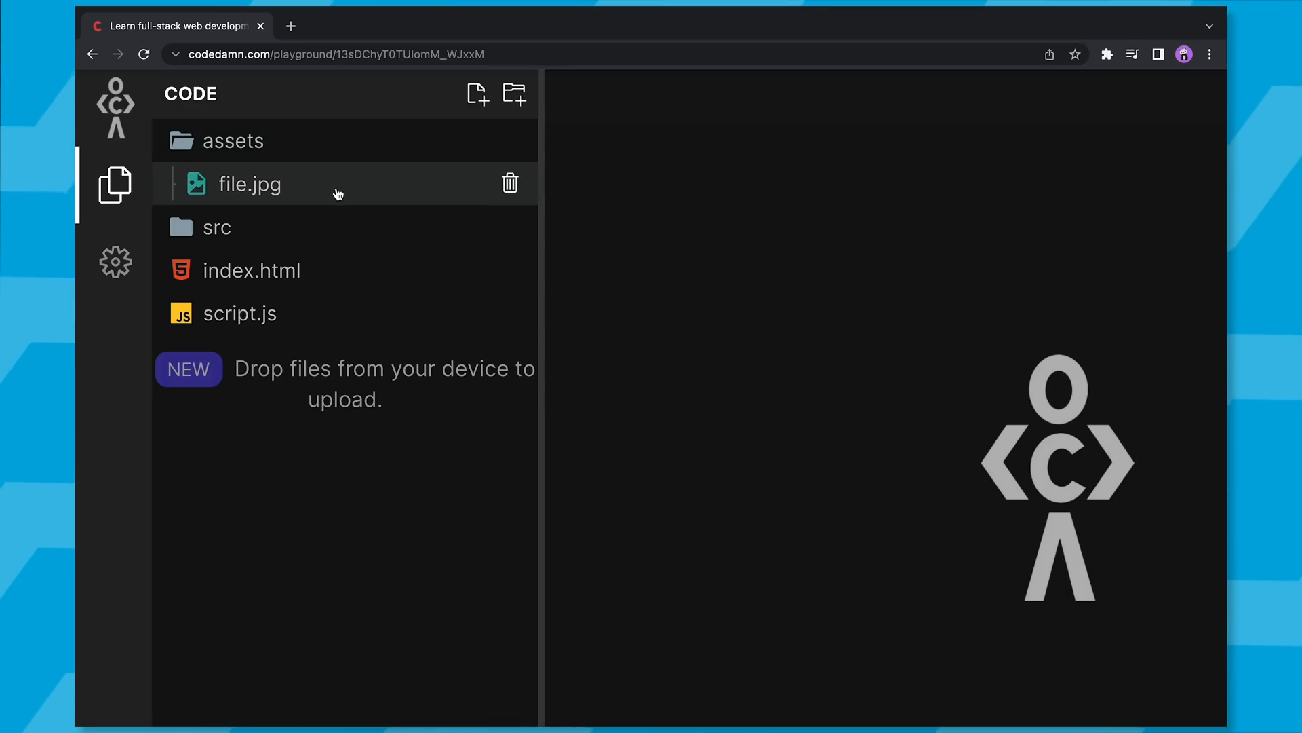
{"action": "mouse_move", "coordinate": [306, 139]}
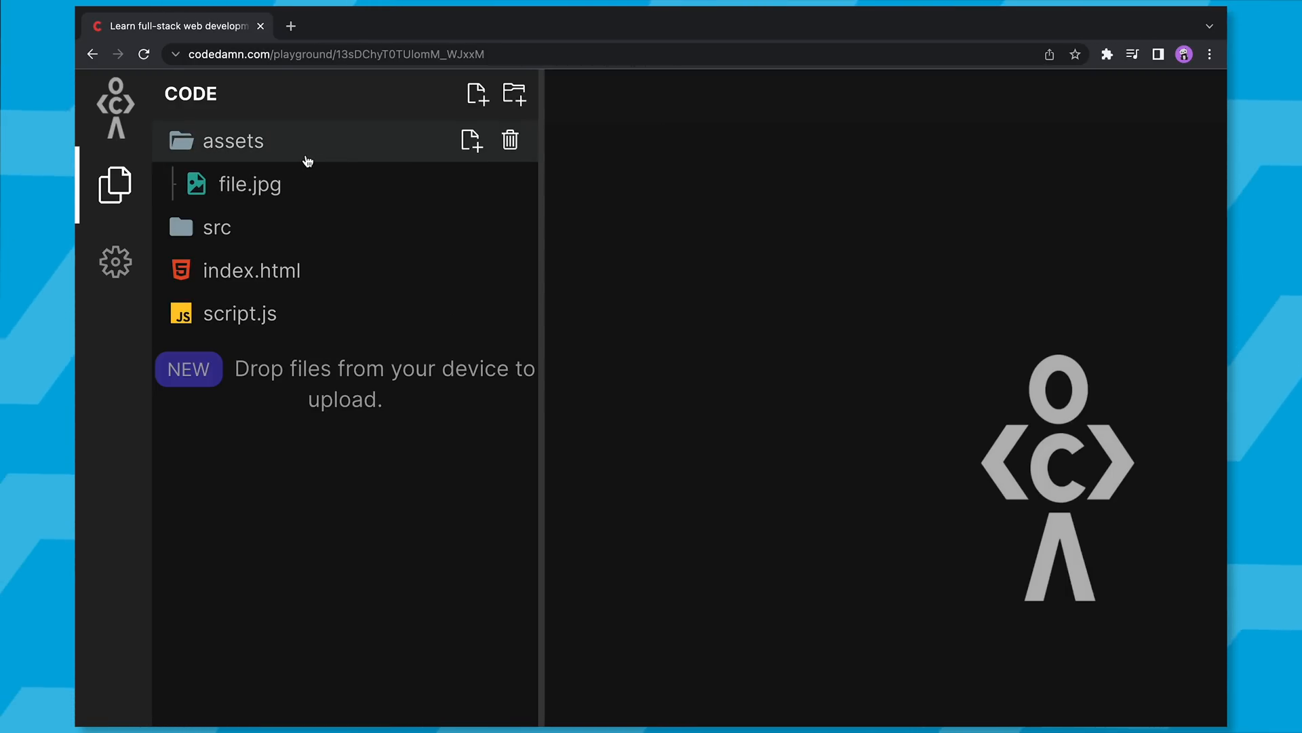
{"action": "left_click", "coordinate": [232, 140]}
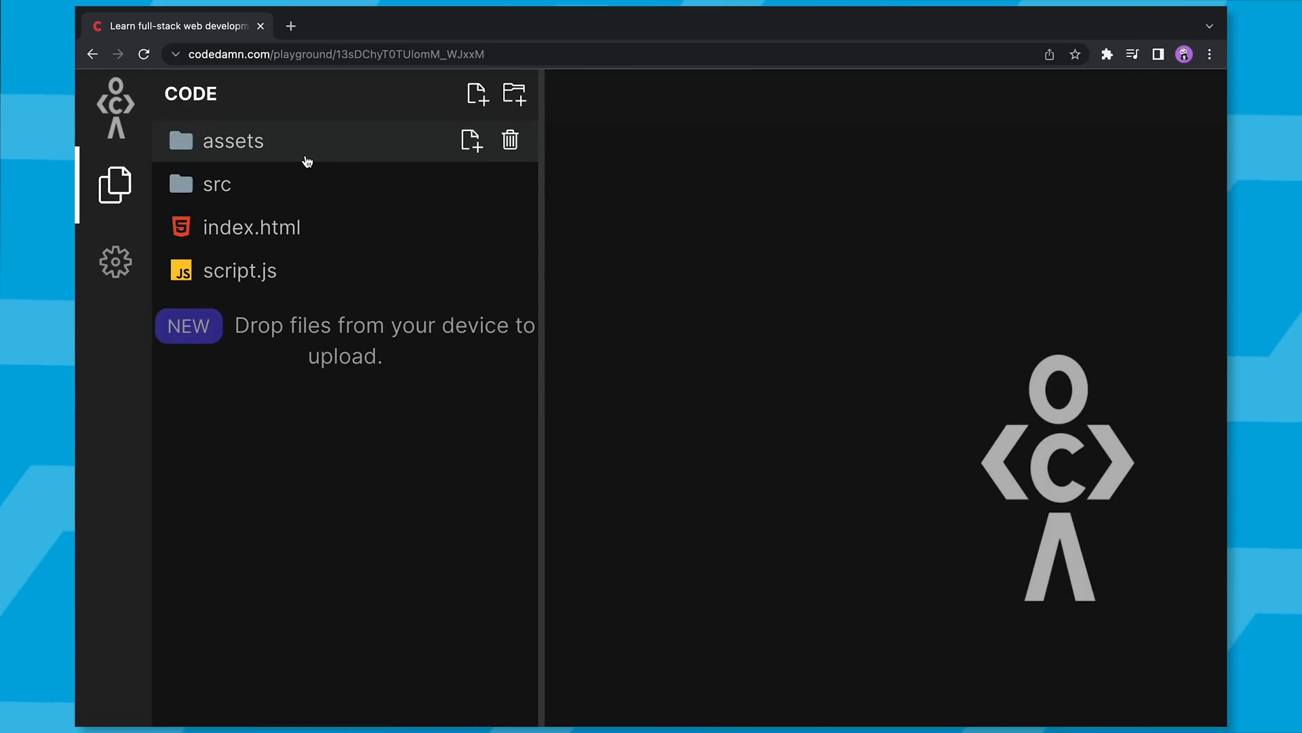
{"action": "left_click", "coordinate": [232, 139]}
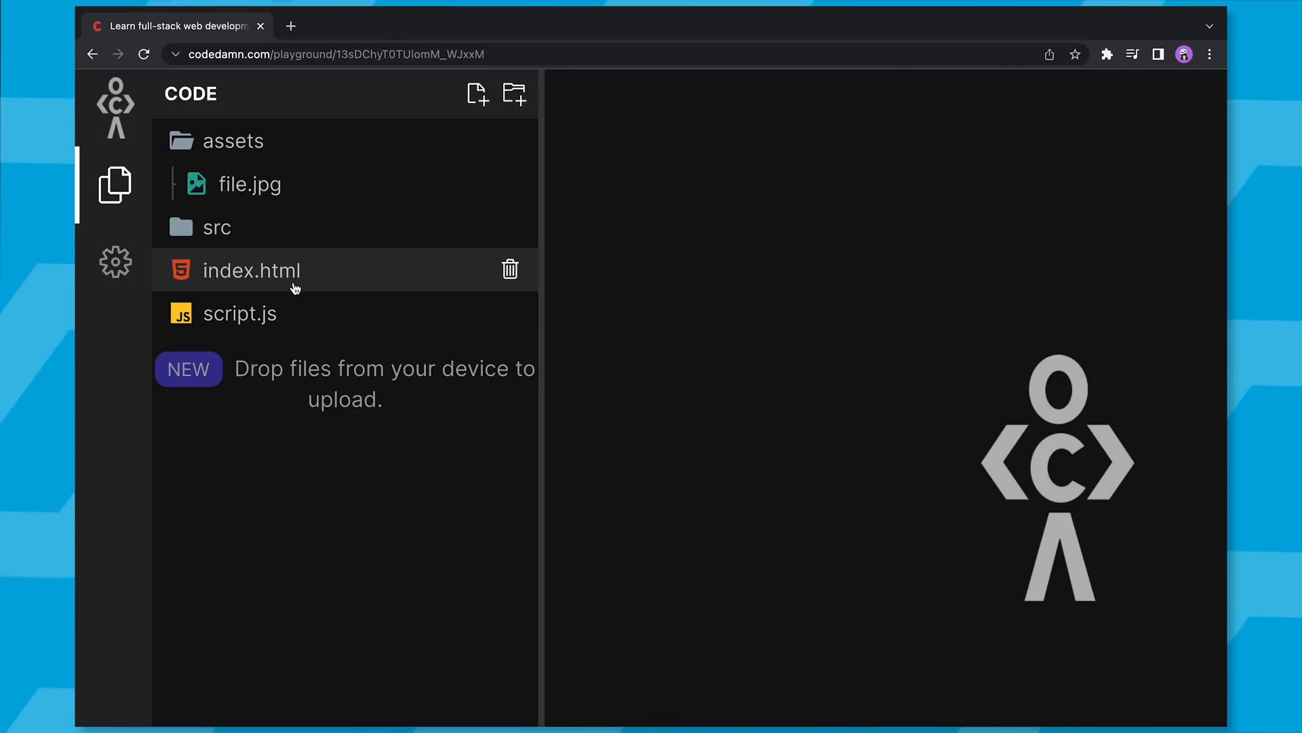
{"action": "left_click", "coordinate": [216, 228]}
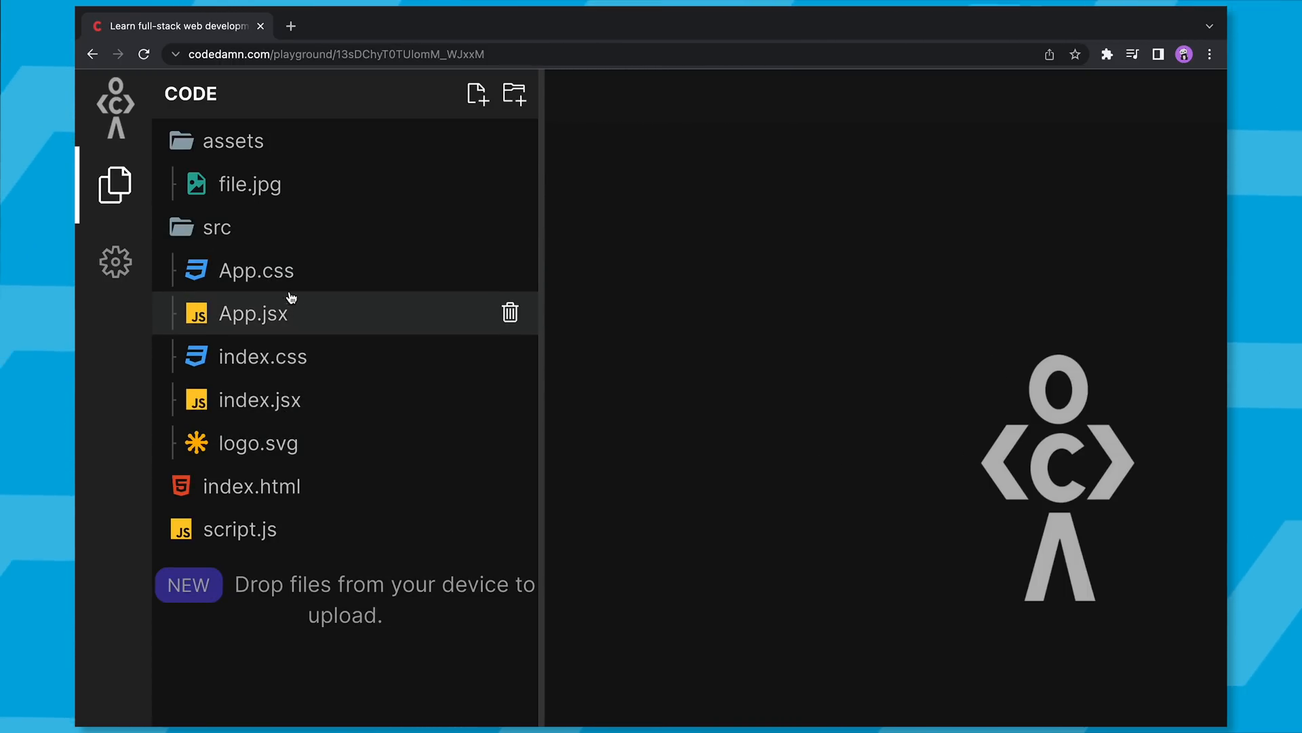
{"action": "mouse_move", "coordinate": [294, 227]}
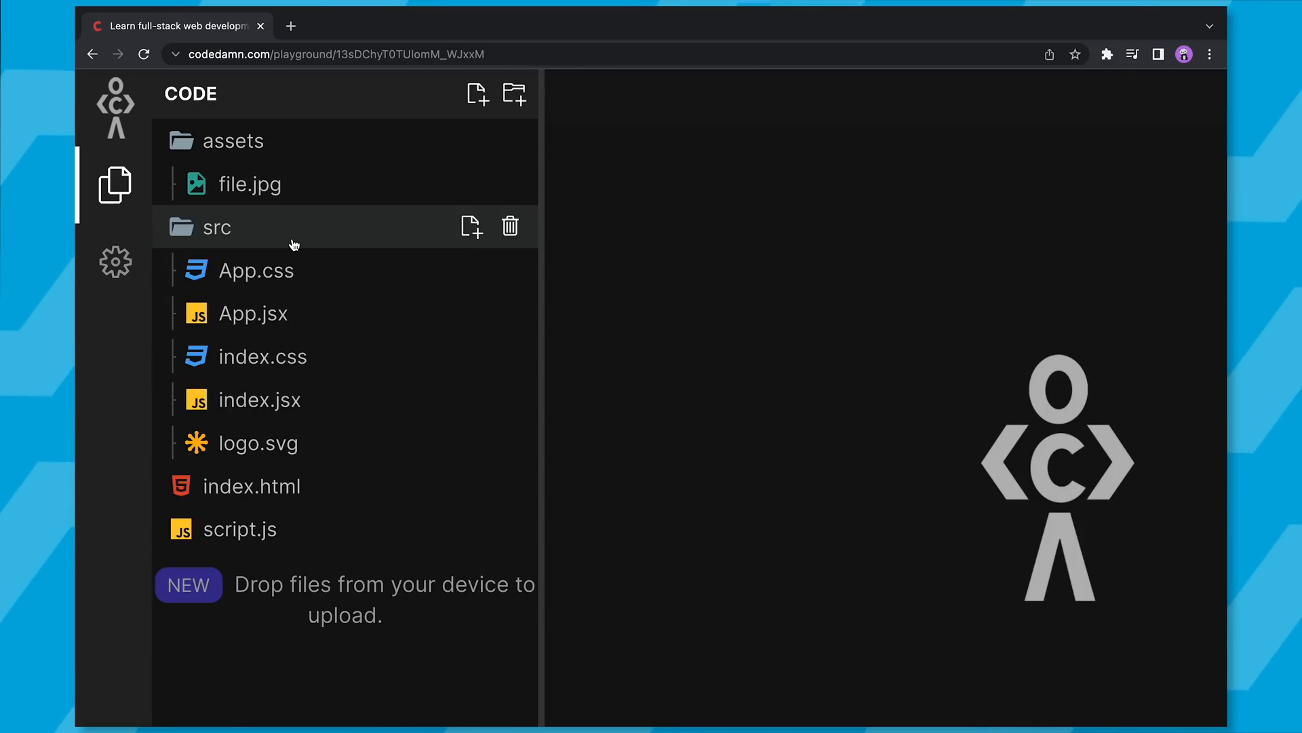
Collapse src so only assets, src, index.html and script.js remain listed.
{"action": "left_click", "coordinate": [217, 227]}
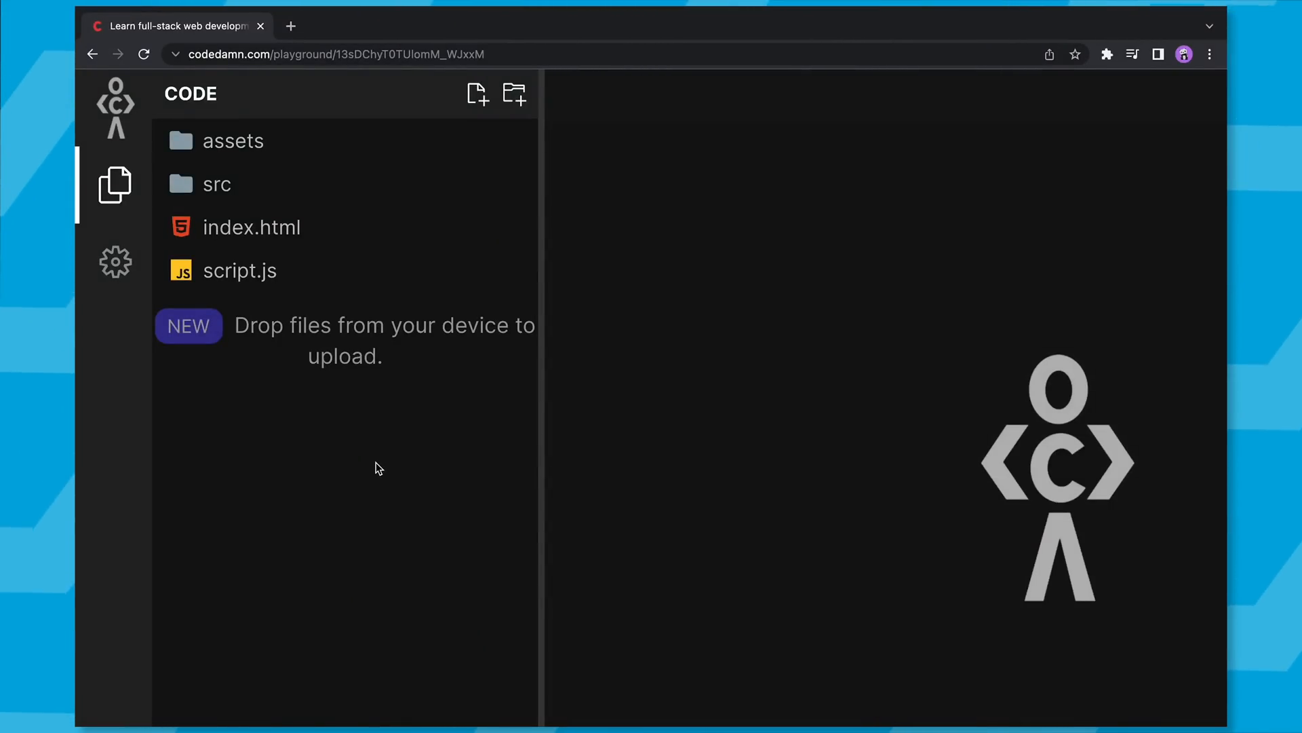
Re-expand assets to show file.jpg, view the empty index.html, then close its tab.
{"action": "left_click", "coordinate": [240, 270]}
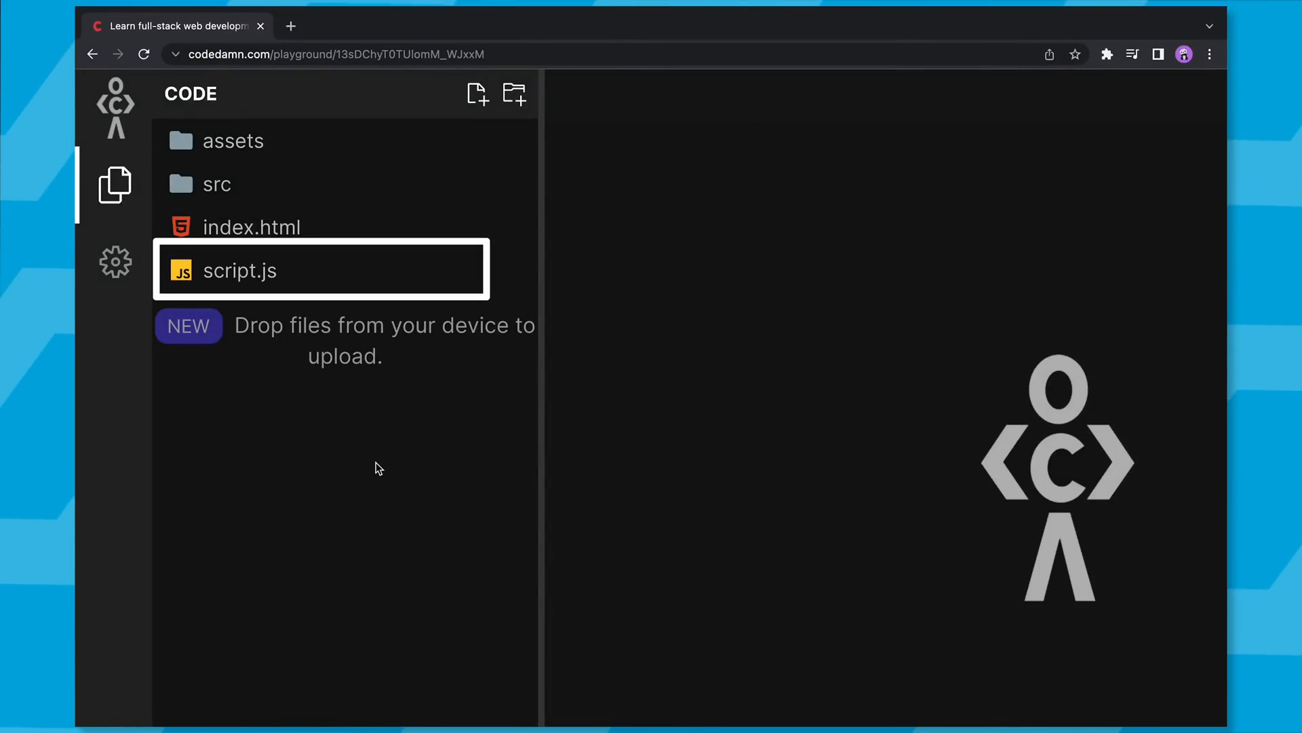
{"action": "left_click", "coordinate": [215, 183]}
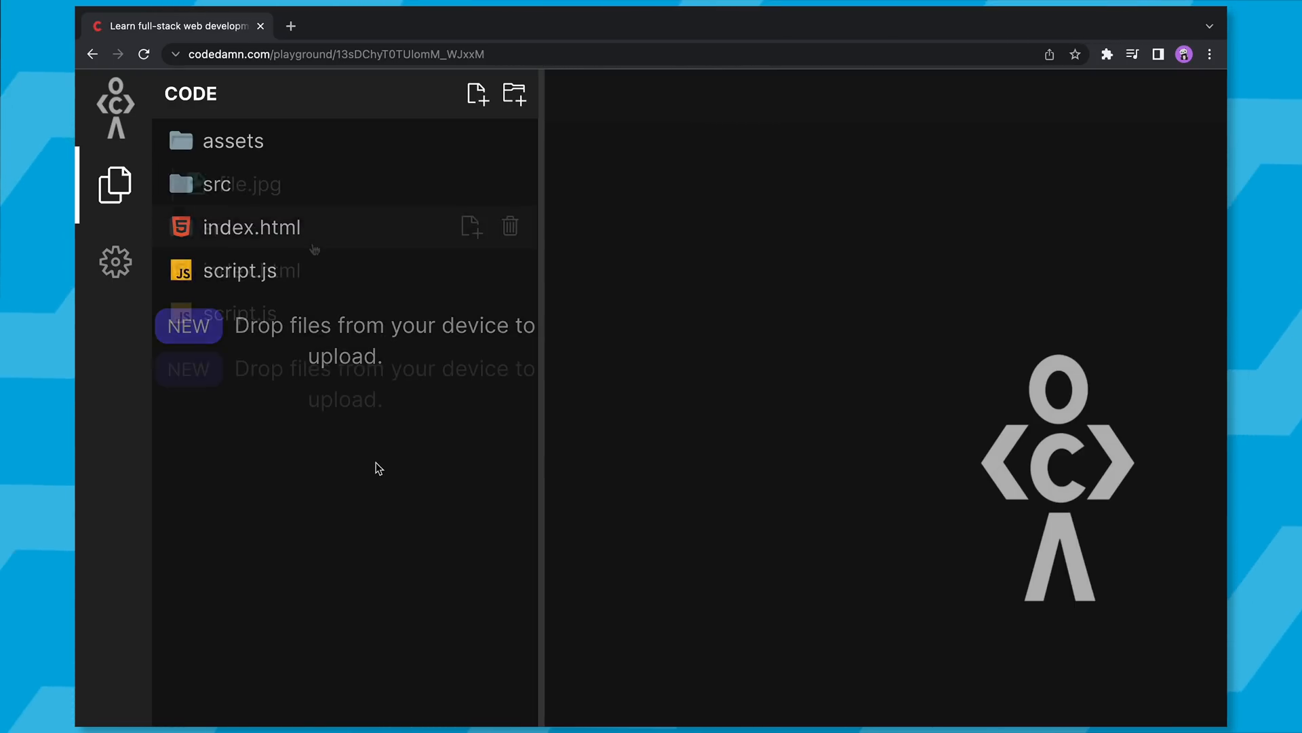
{"action": "left_click", "coordinate": [252, 226]}
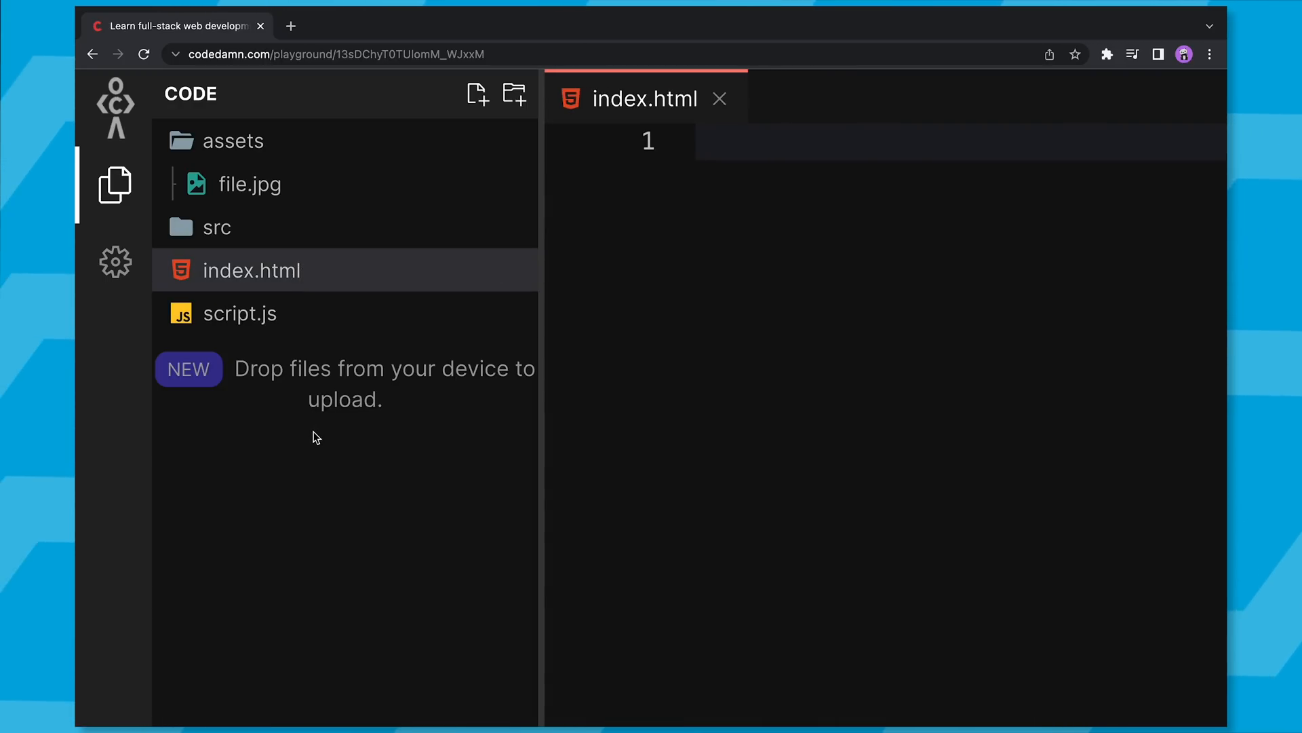
{"action": "mouse_move", "coordinate": [719, 99]}
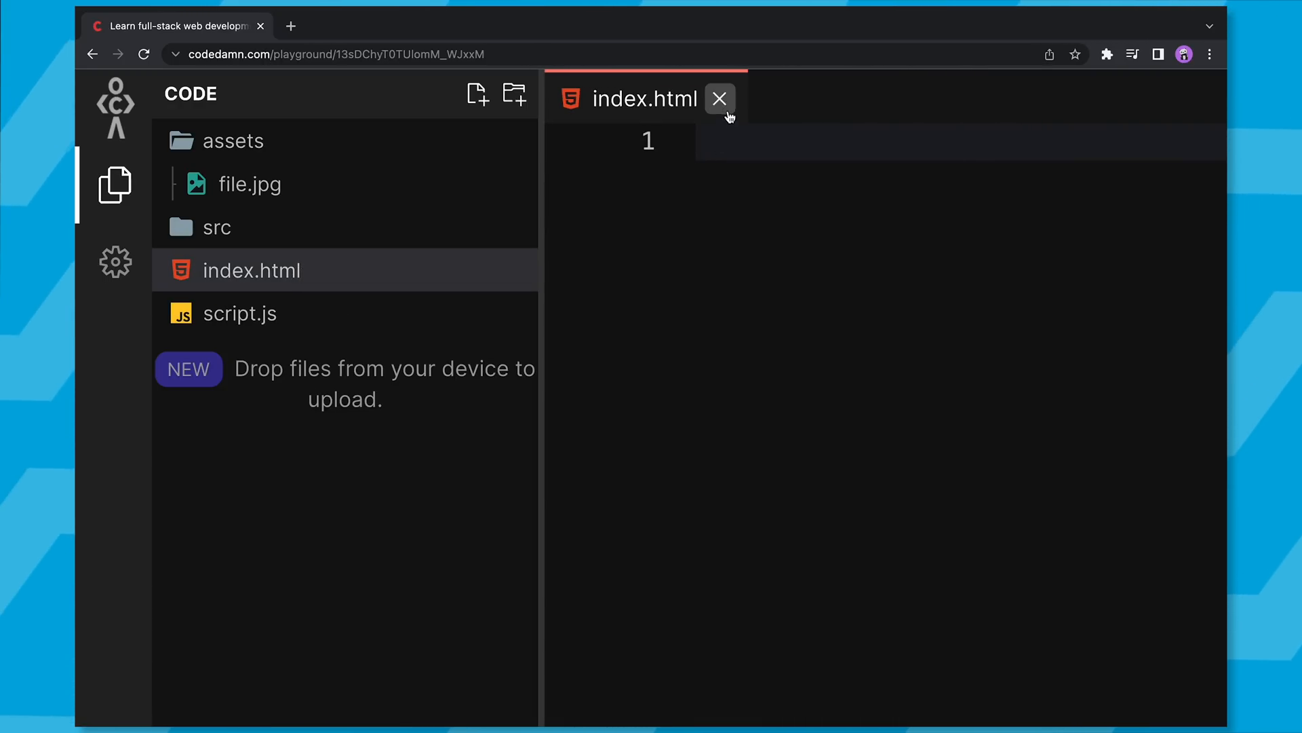
{"action": "left_click", "coordinate": [719, 99]}
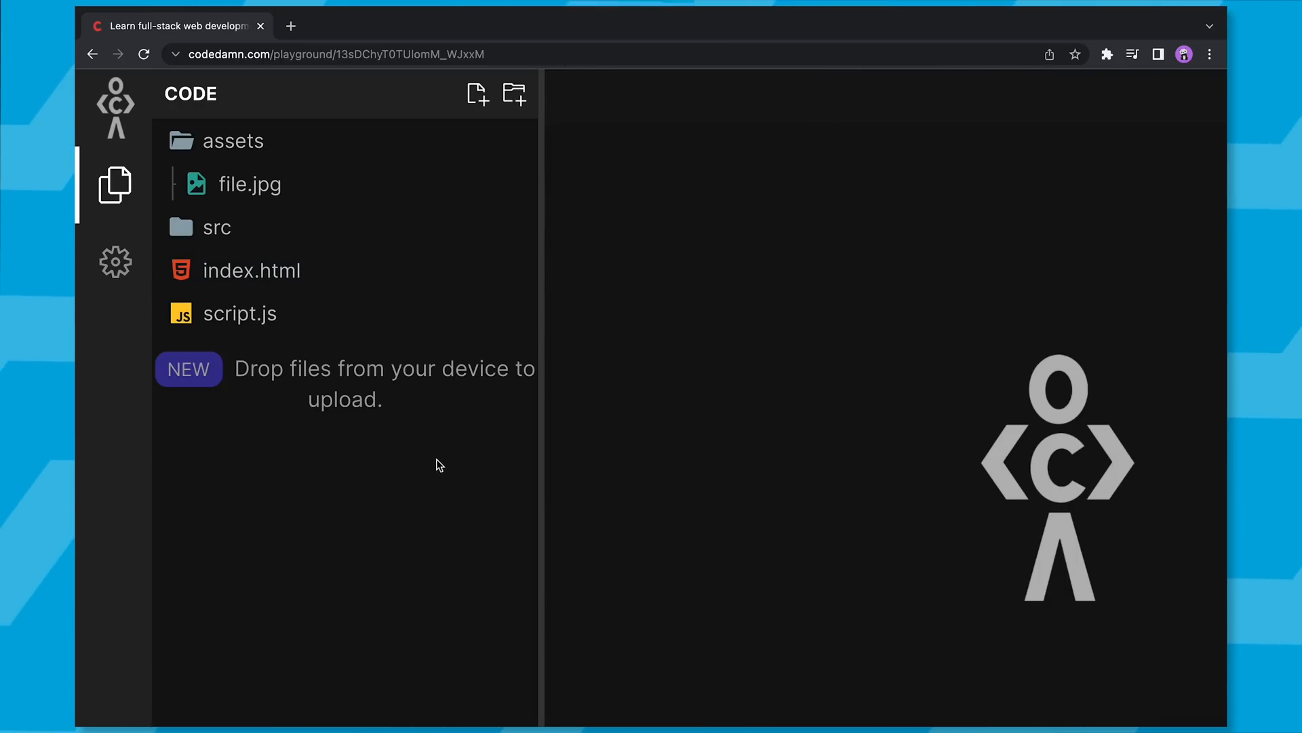
{"action": "left_click", "coordinate": [240, 313]}
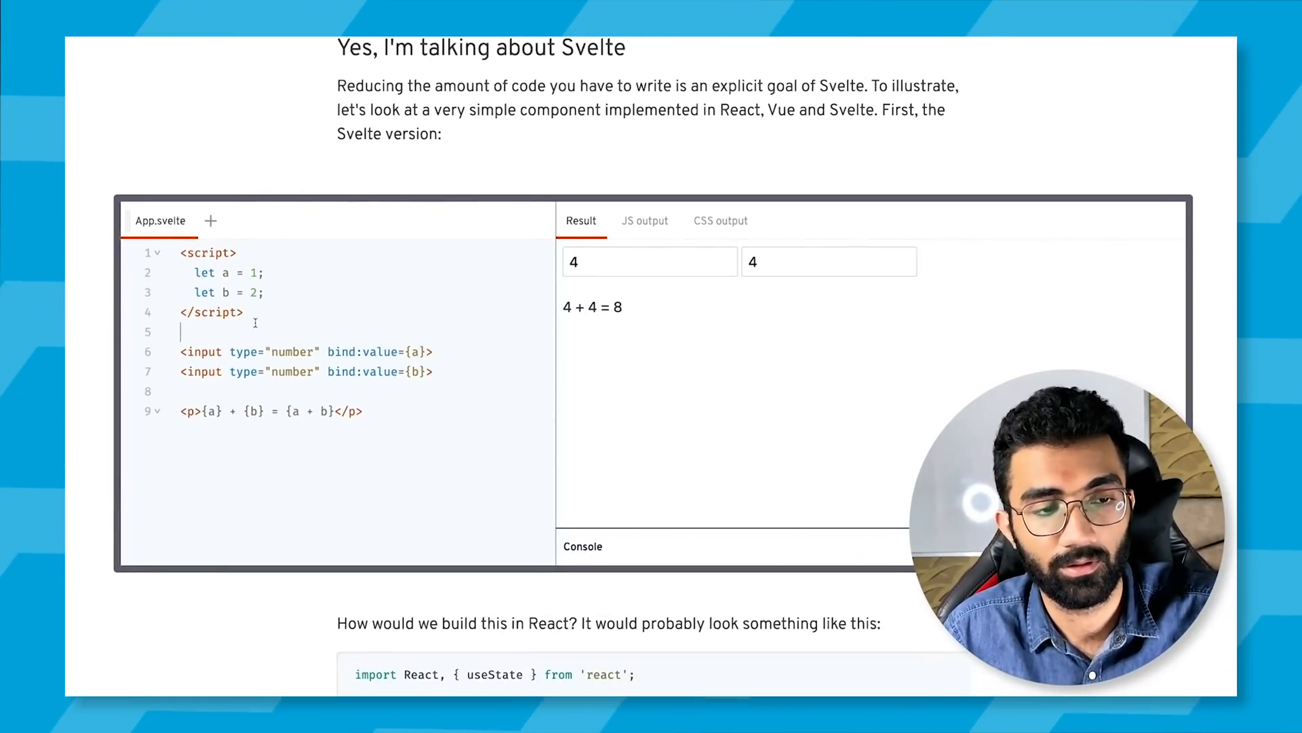
Highlight the let a and let b lines, then scroll to the React useState version.
{"action": "left_click_drag", "start_coordinate": [191, 273], "coordinate": [264, 291]}
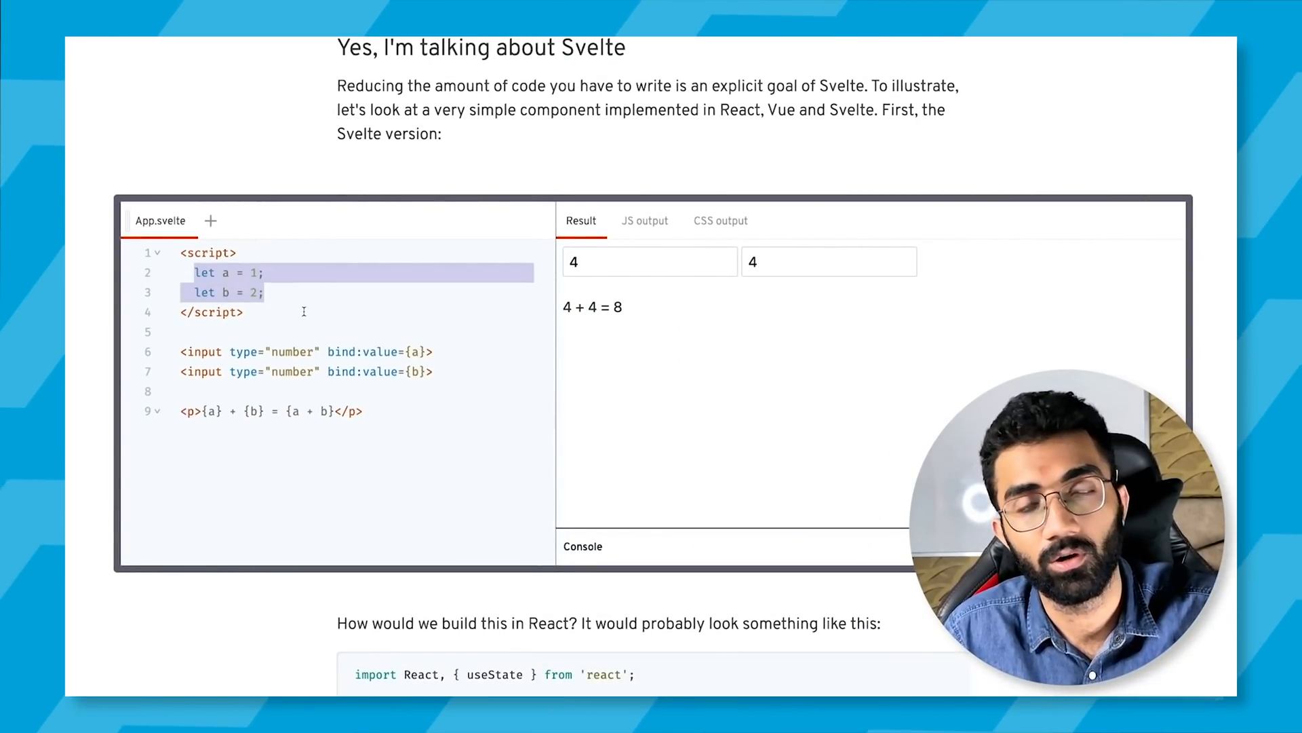
{"action": "scroll", "scroll_direction": "down", "scroll_amount": 3}
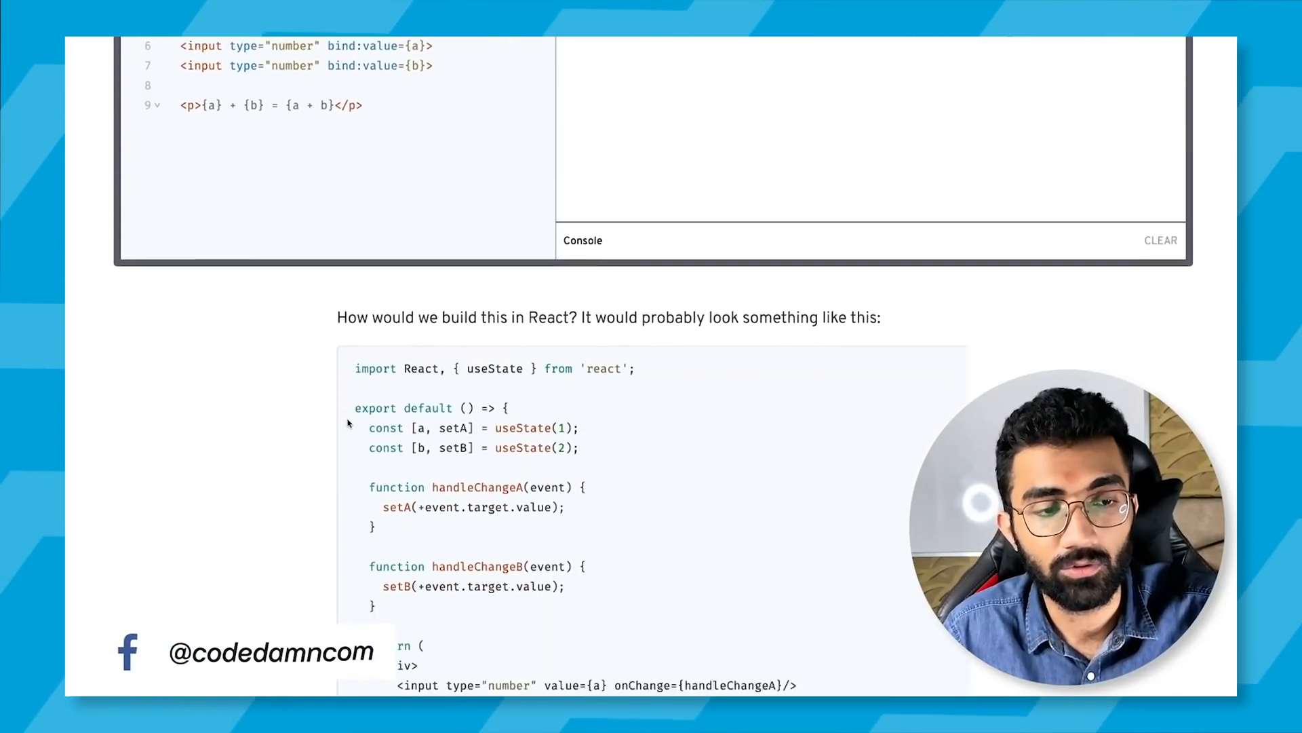
{"action": "scroll", "scroll_direction": "down", "scroll_amount": 3}
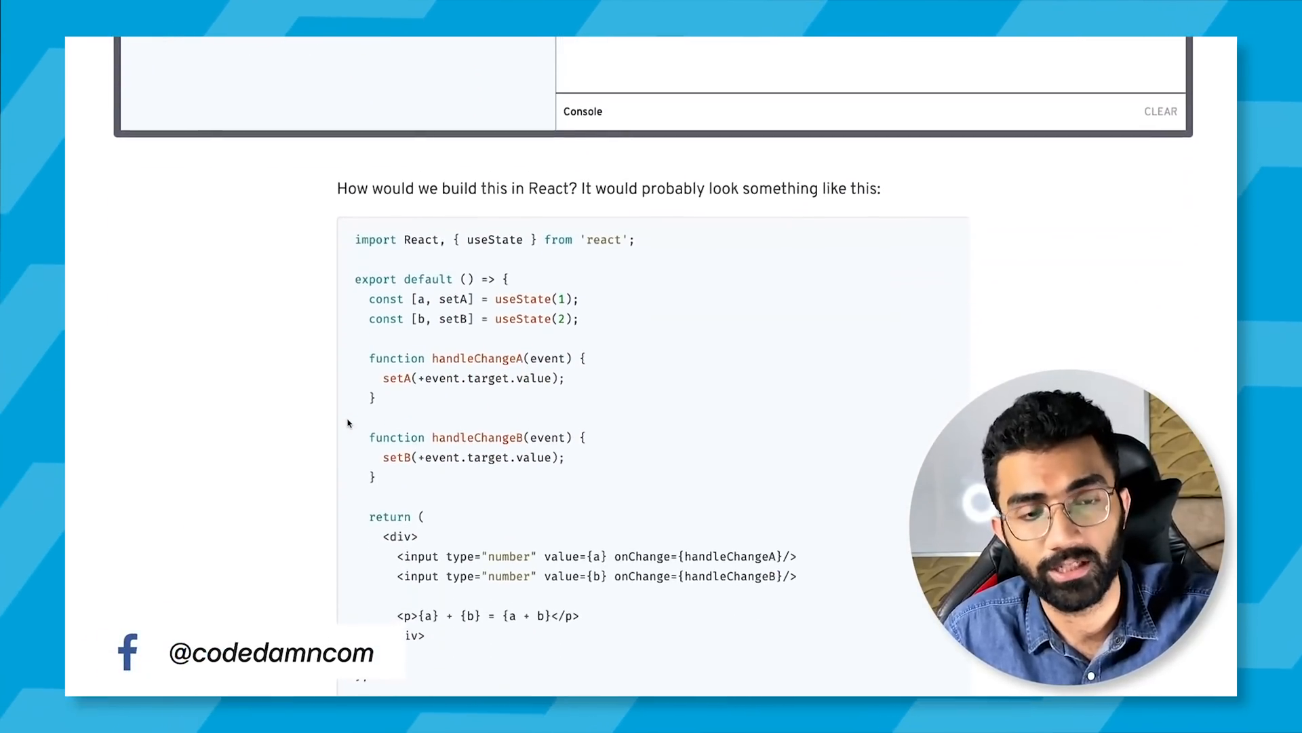